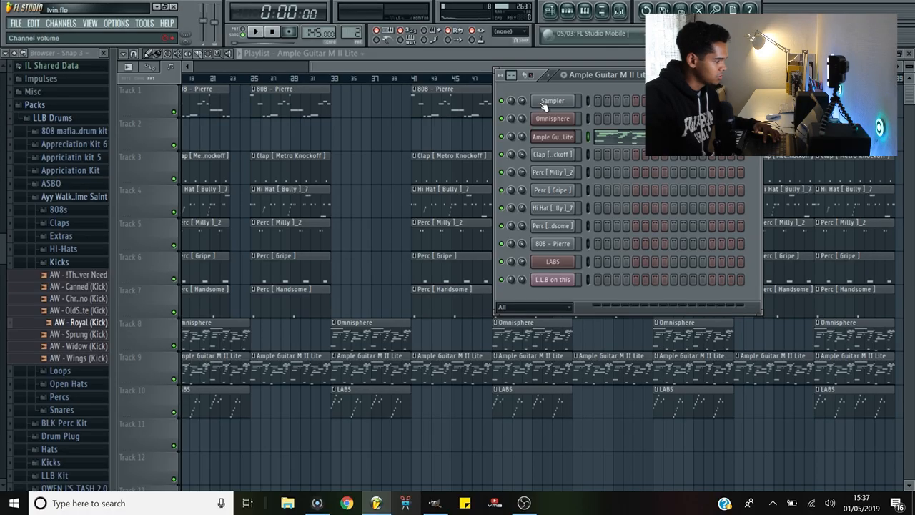
Close the Channel Rack, play the arrangement with drums entering at bar 9, then pause
click(553, 137)
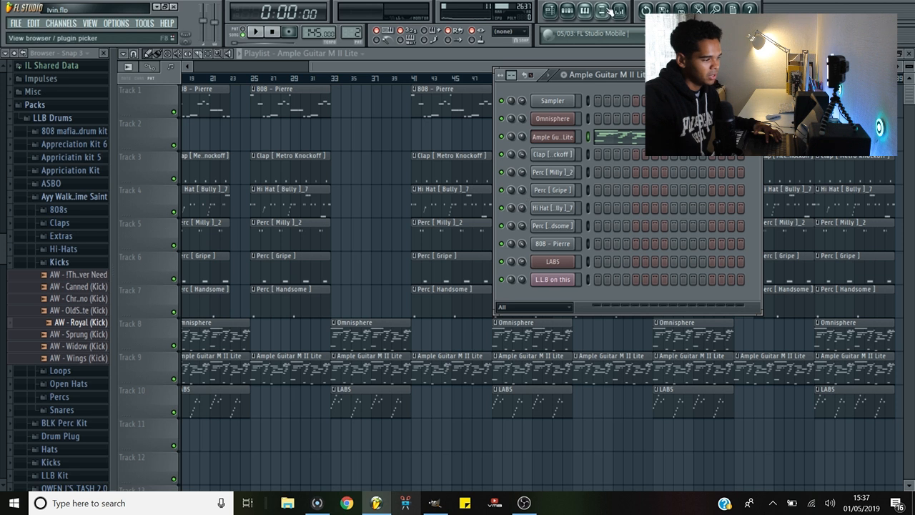
click(600, 10)
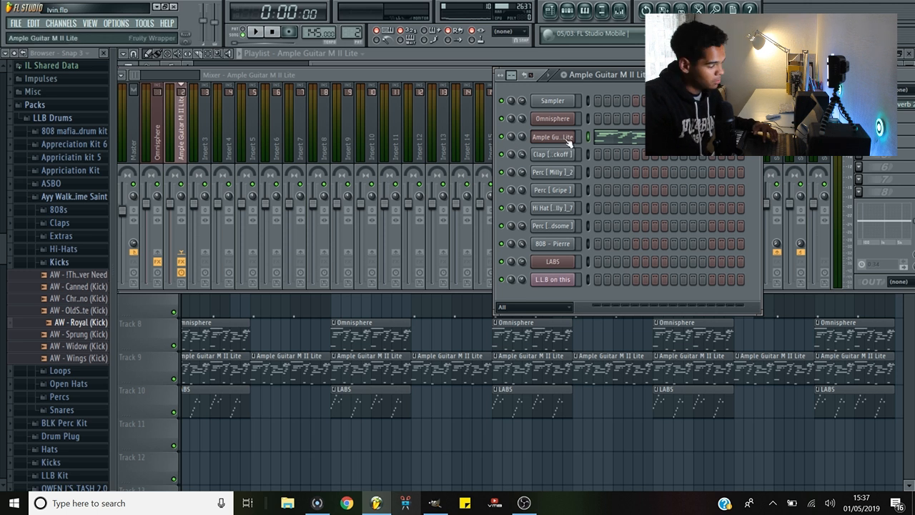
click(255, 31)
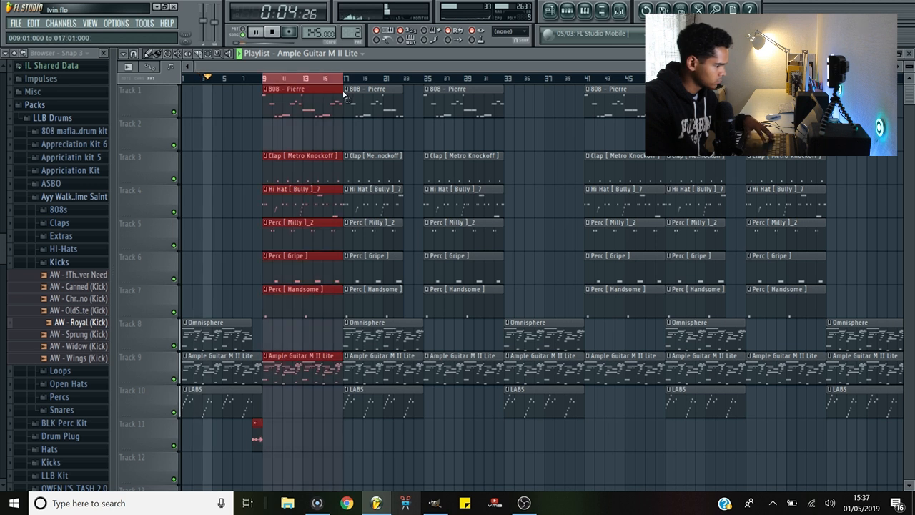
click(584, 11)
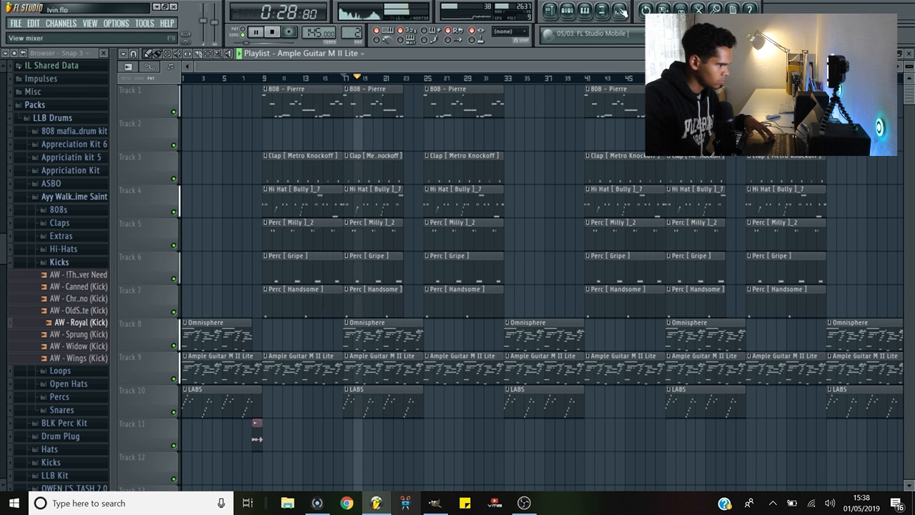
click(256, 31)
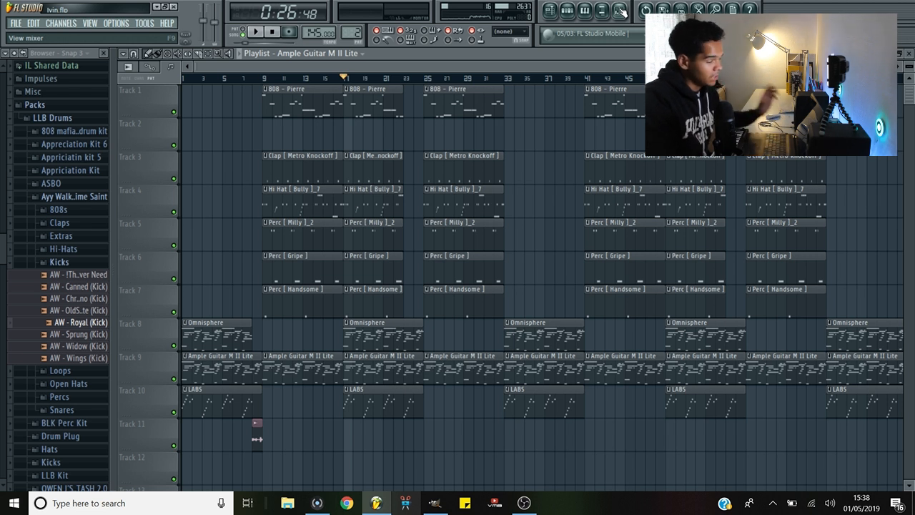
Open the Mixer and pick Insert 3 as the starting routing destination
click(585, 11)
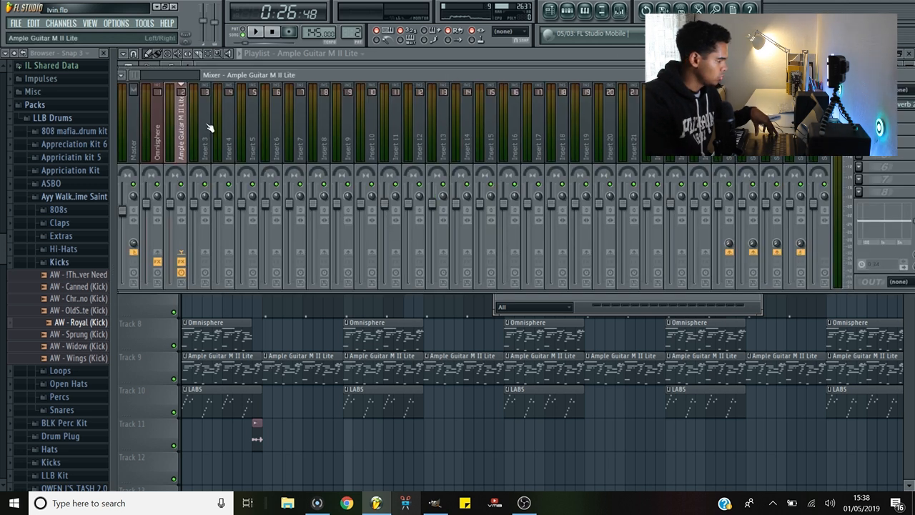
click(584, 10)
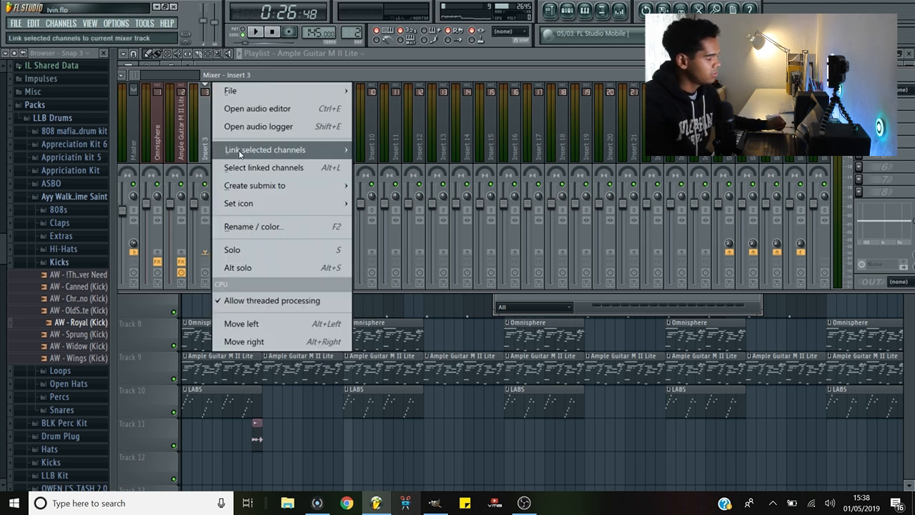
mouse_move(265, 149)
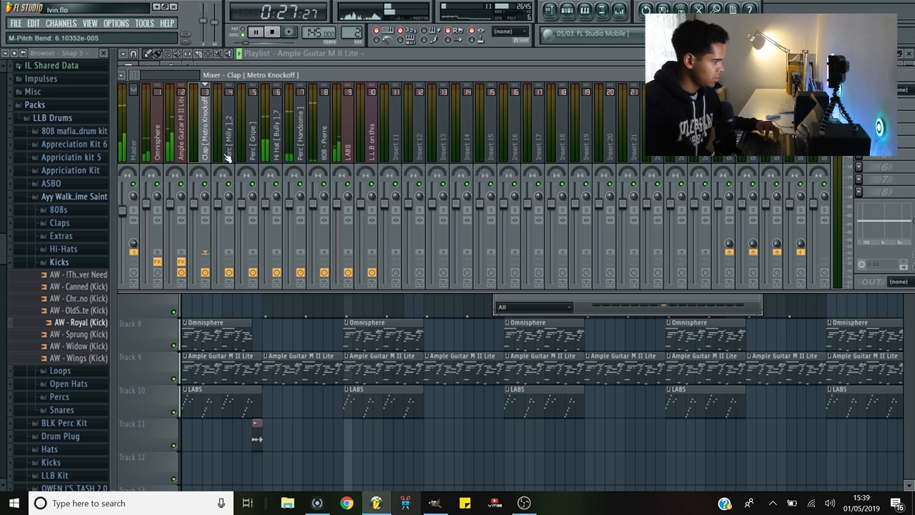
Load Fruity Soft Clipper on the master track, close its window and nudge the Mixer right
click(255, 32)
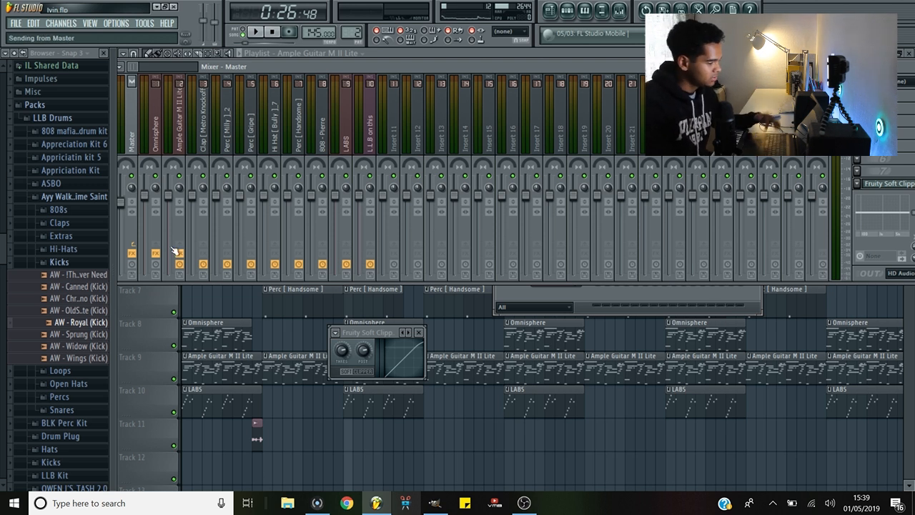
click(255, 31)
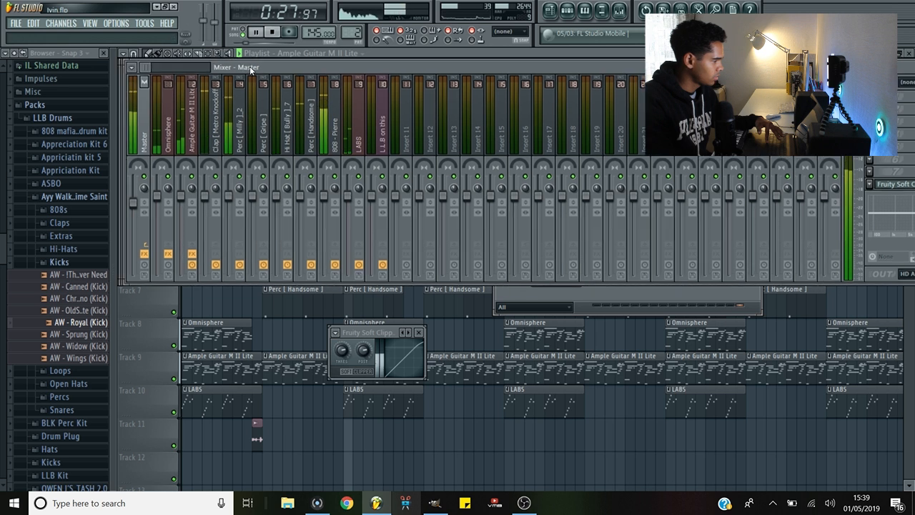
drag(133, 207, 133, 202)
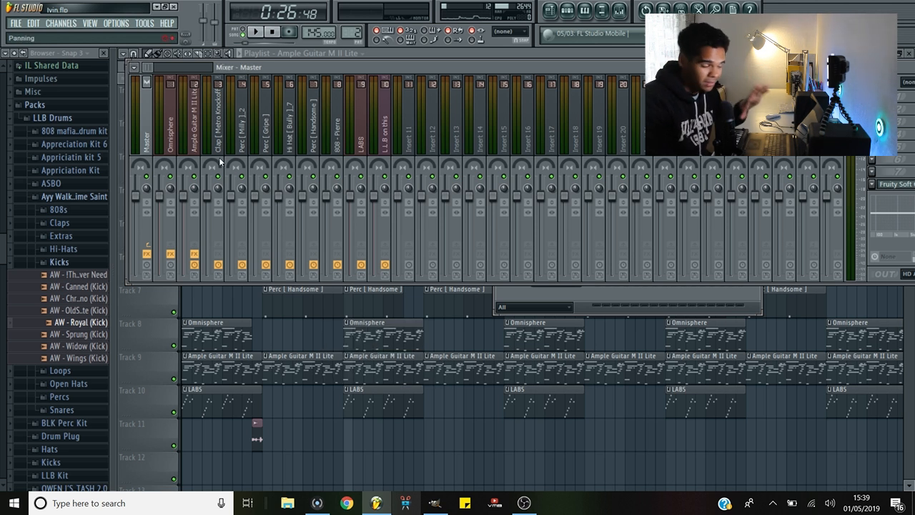
Select the empty inserts 11 and 12, and rename insert 12 to 'MIXER BUS'
click(265, 114)
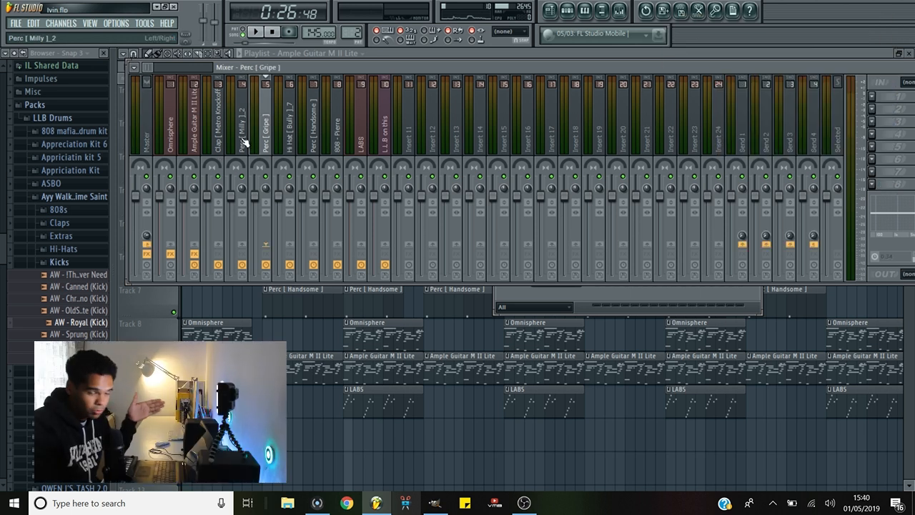
click(408, 129)
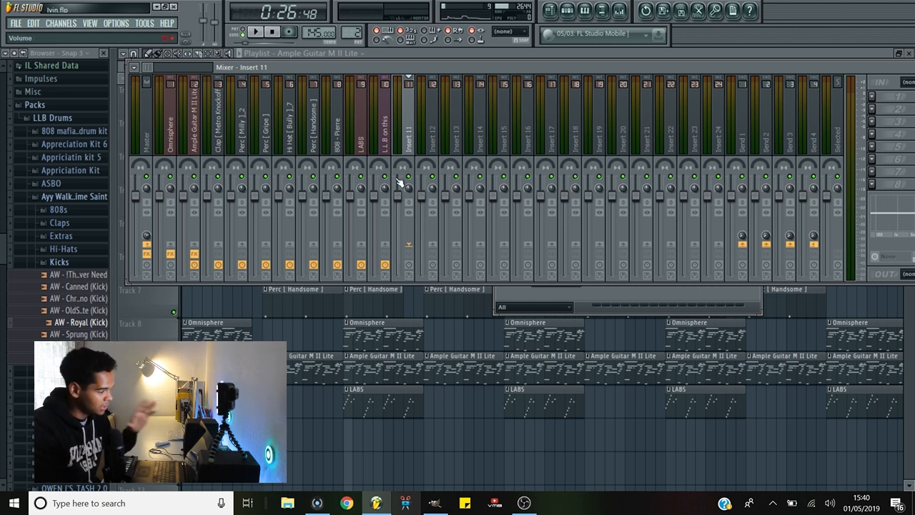
click(170, 129)
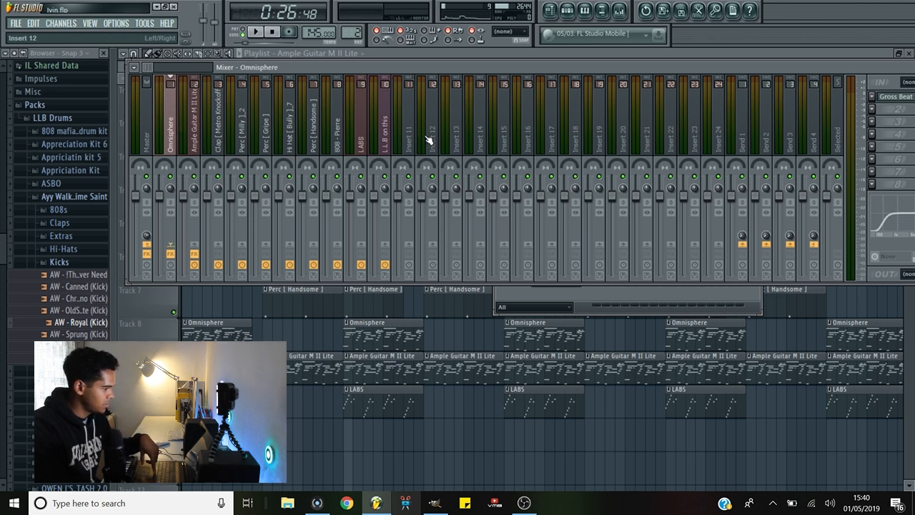
click(409, 114)
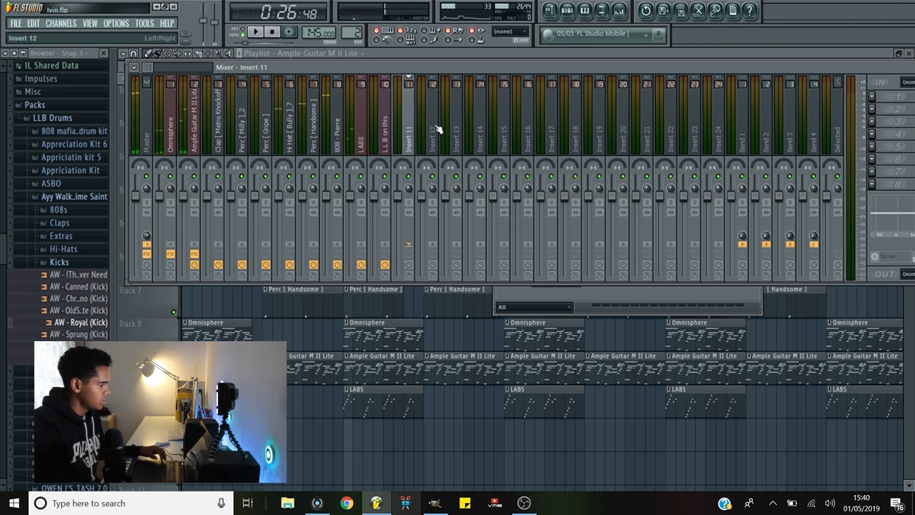
click(783, 129)
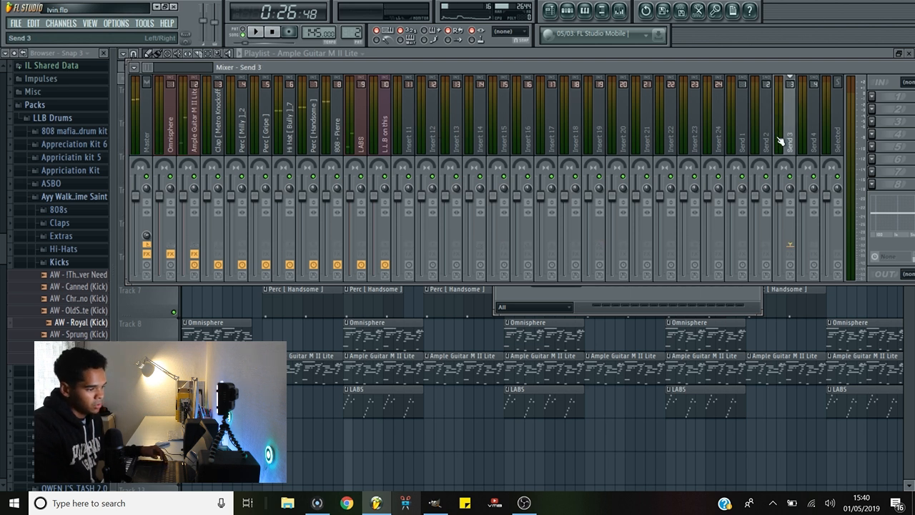
double_click(433, 115)
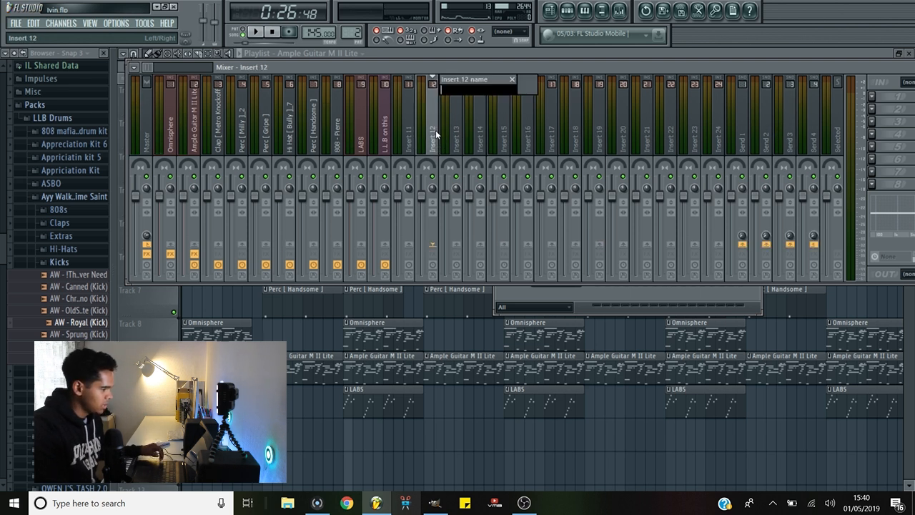
text(MIX)
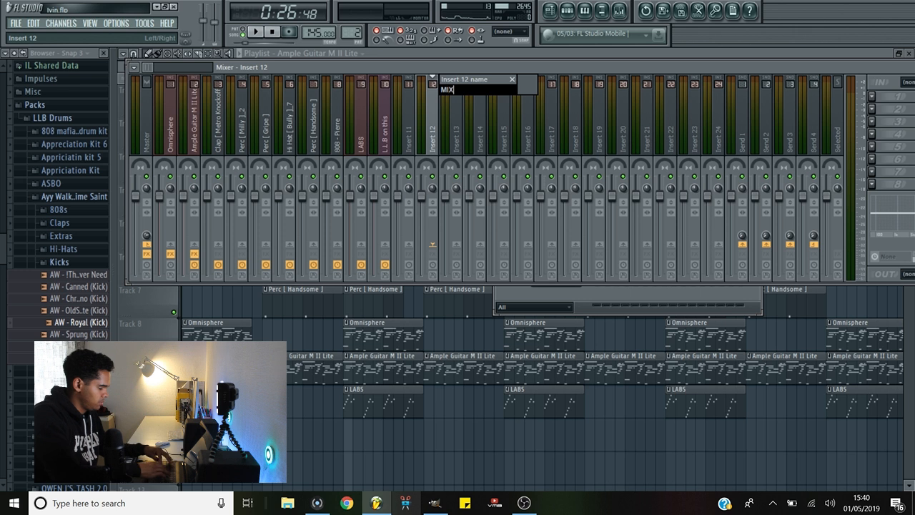
text(ER BUS)
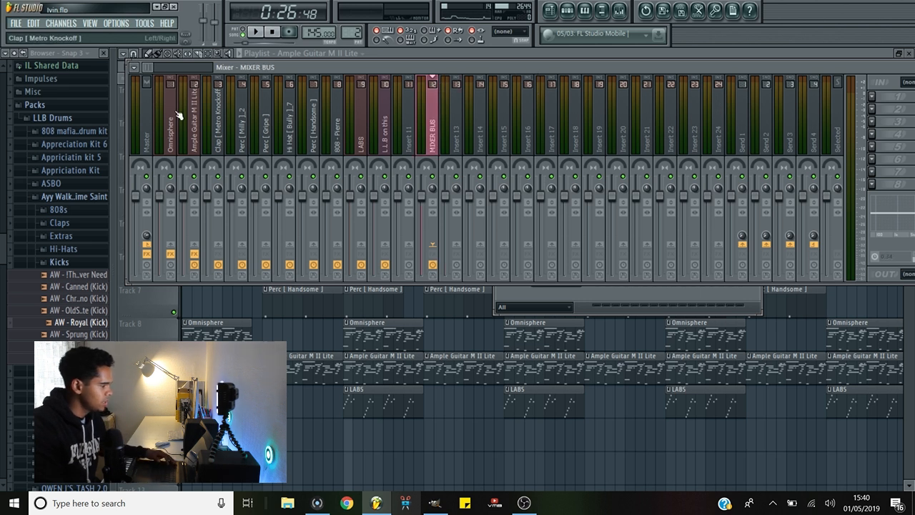
Select the Omnisphere insert and send it into the MIXER BUS channel
click(169, 114)
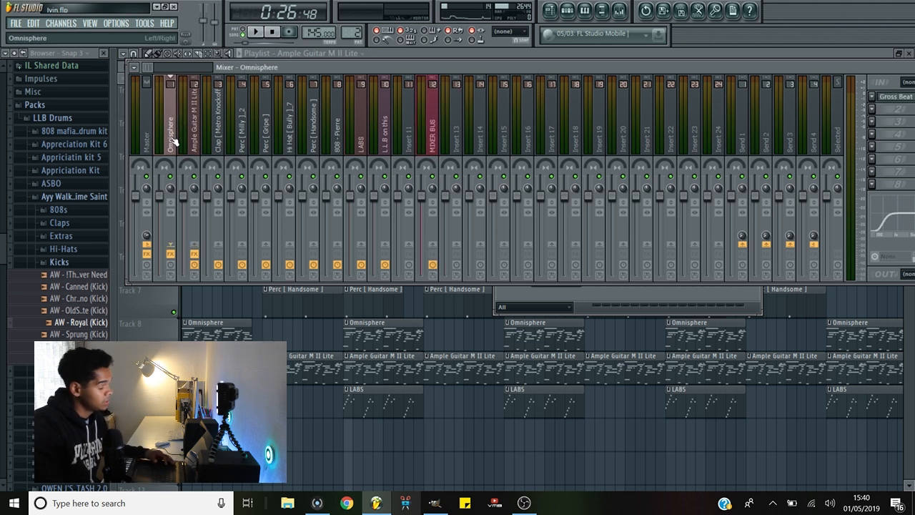
click(313, 115)
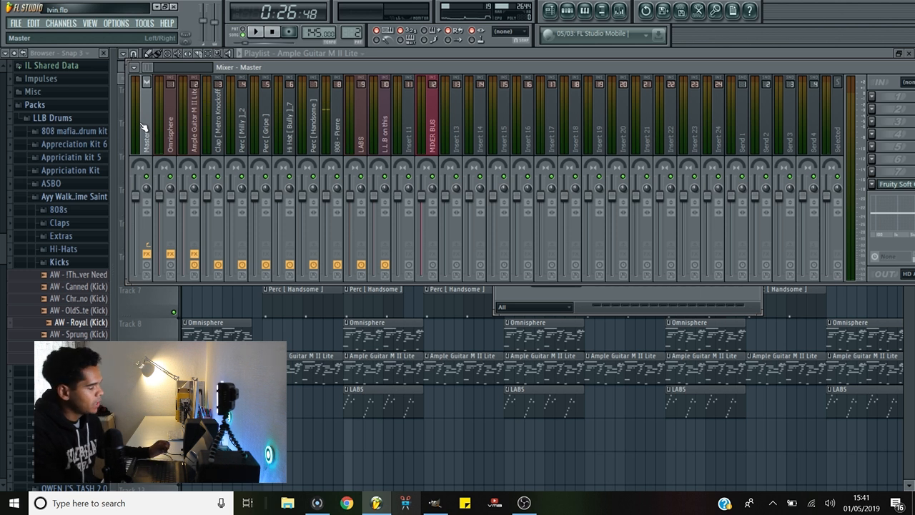
mouse_move(141, 199)
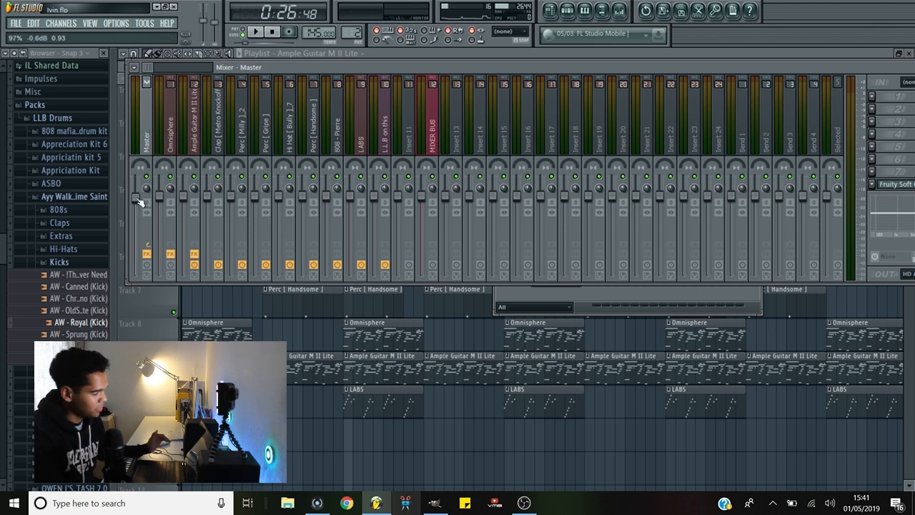
Route Ample Guitar and Clap into MIXER BUS, boost the bus fader, then select Master
right_click(138, 198)
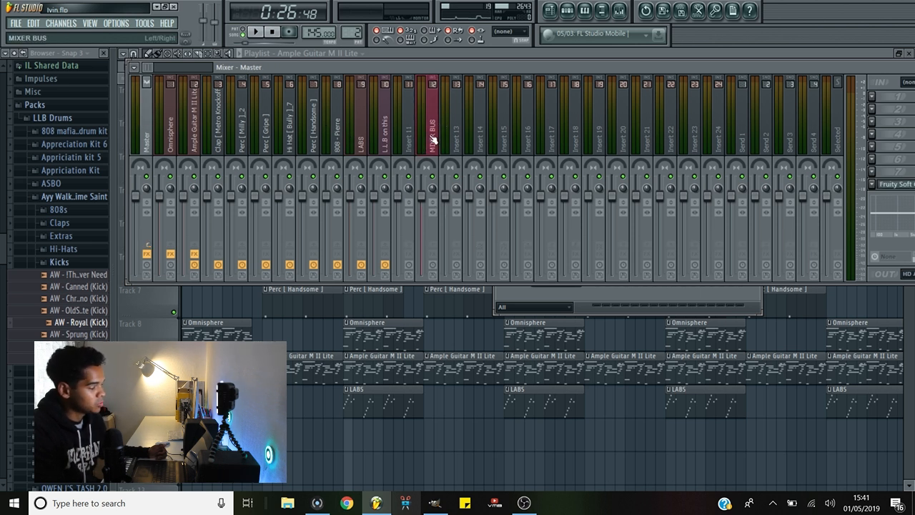
click(432, 115)
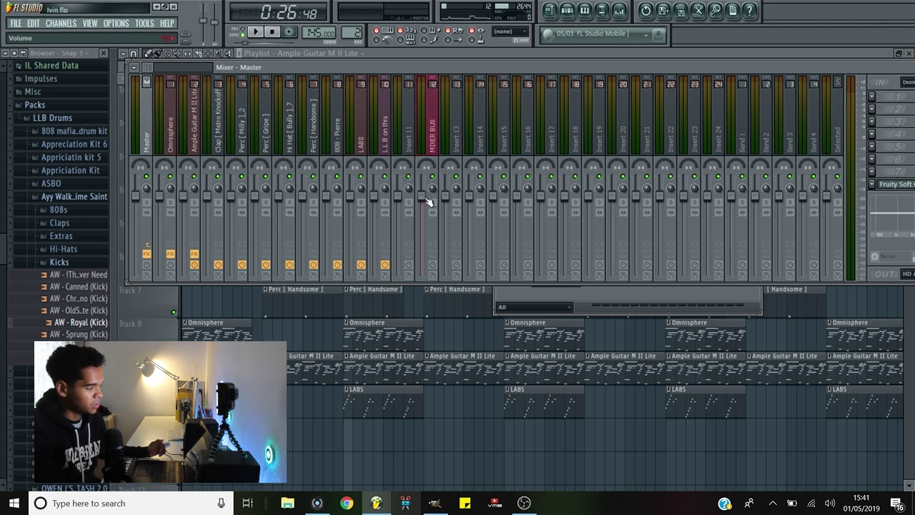
click(426, 114)
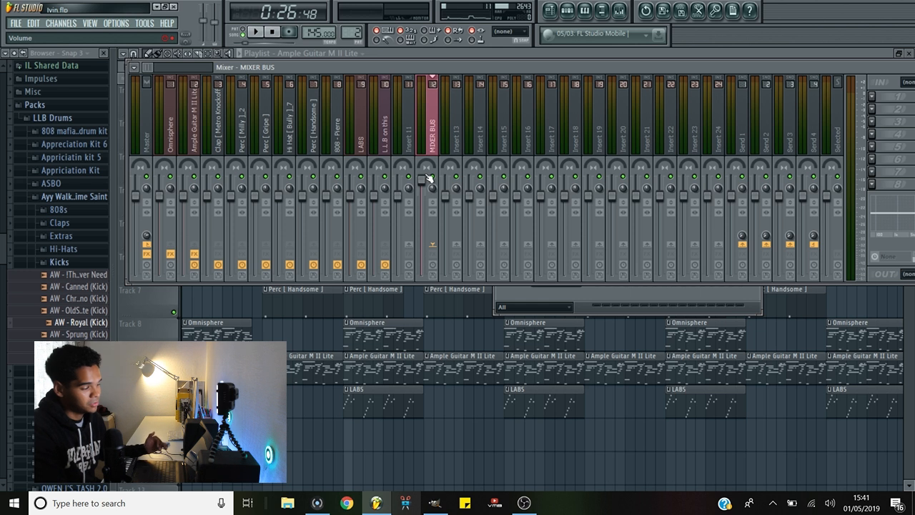
mouse_move(587, 100)
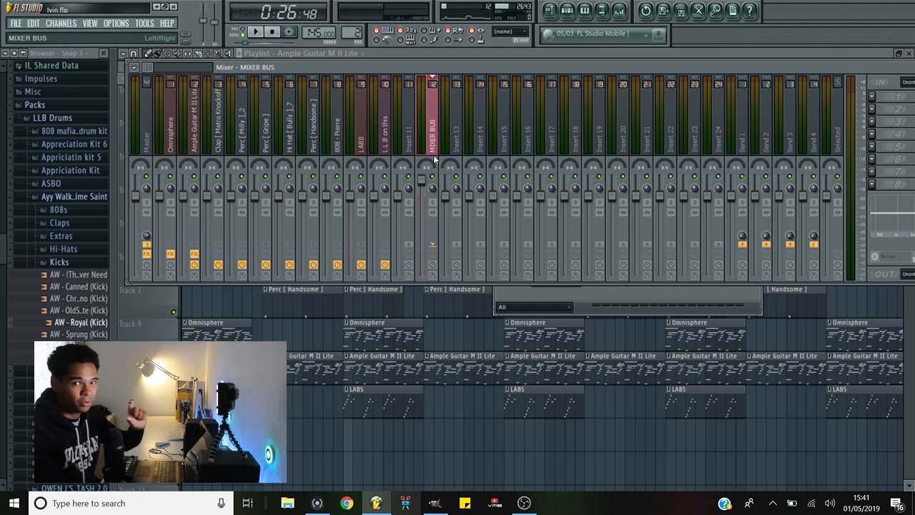
click(246, 115)
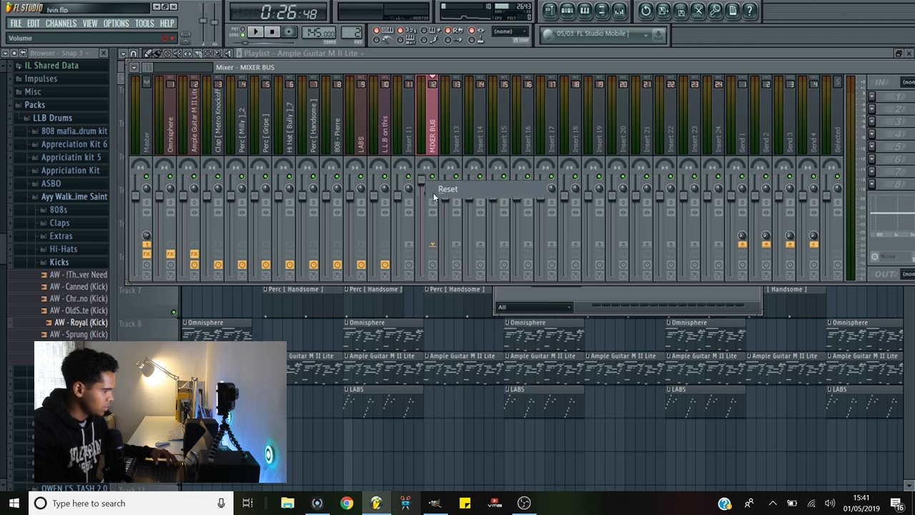
click(255, 32)
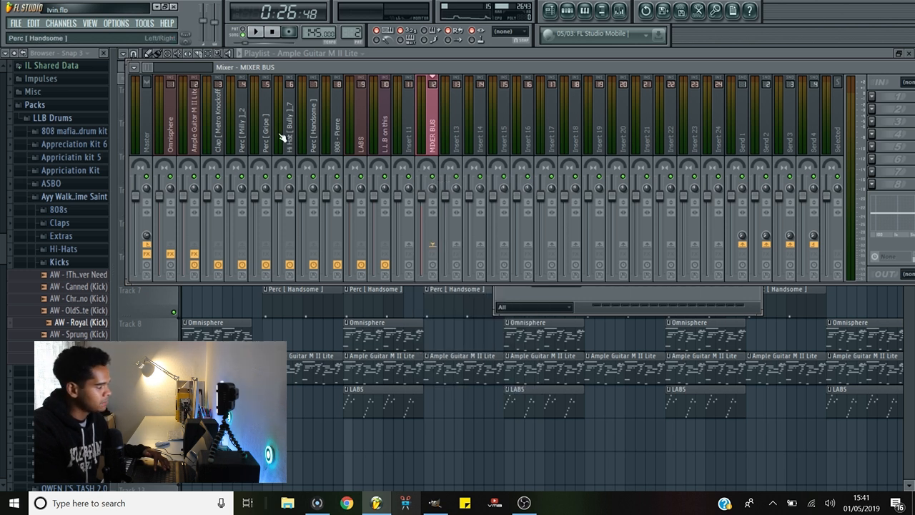
click(146, 114)
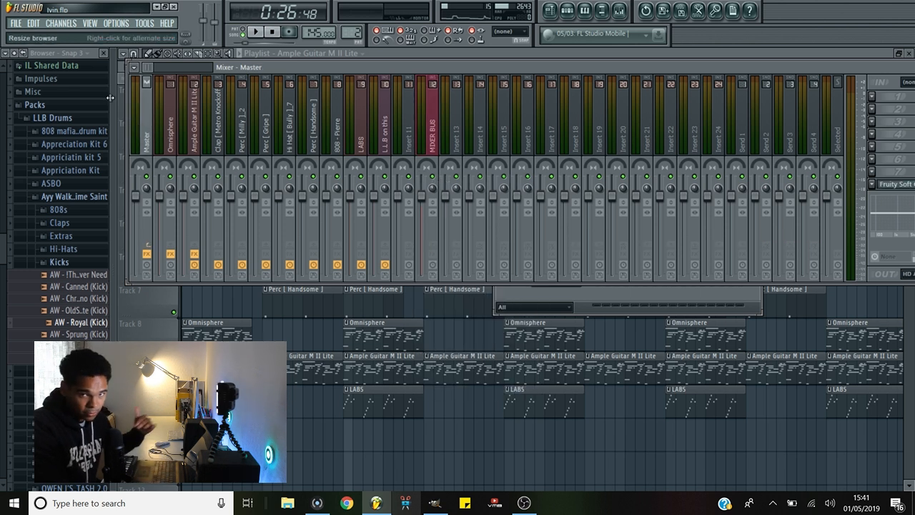
click(384, 115)
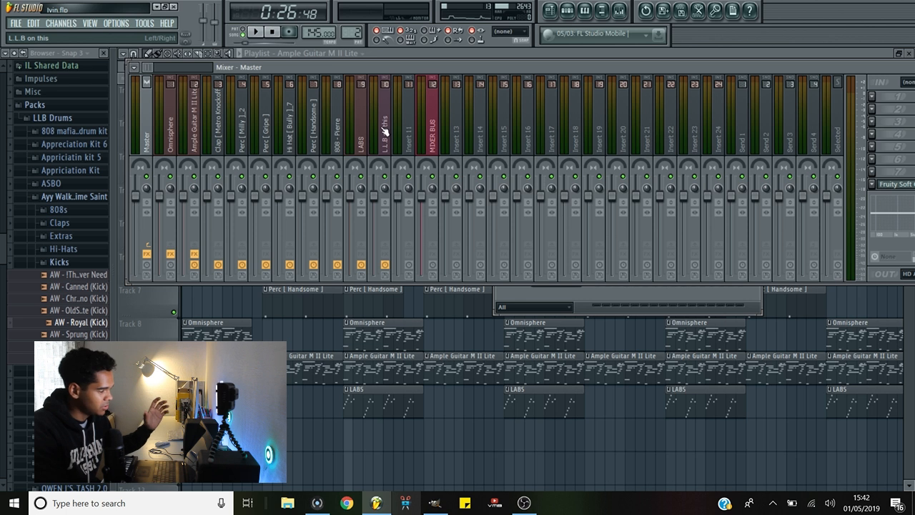
Compare the Master effects with the MIXER BUS insert, then close the Mixer
click(431, 118)
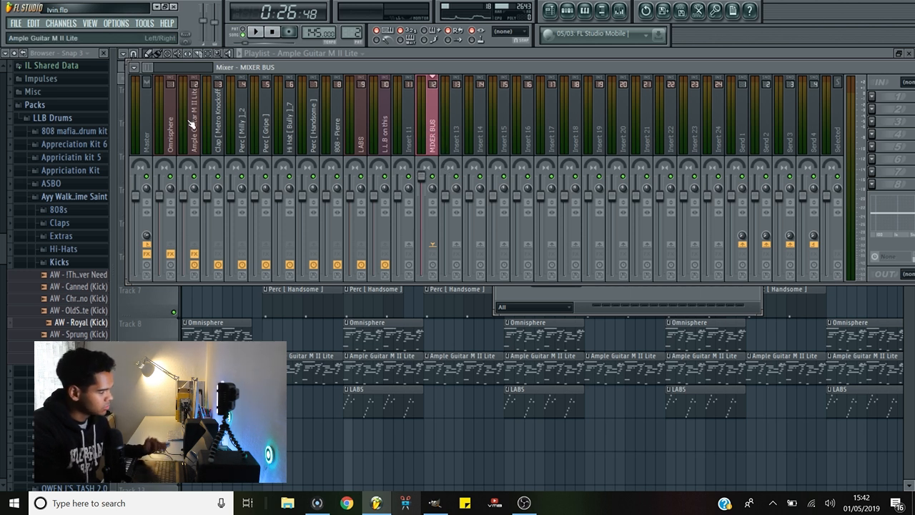
click(146, 114)
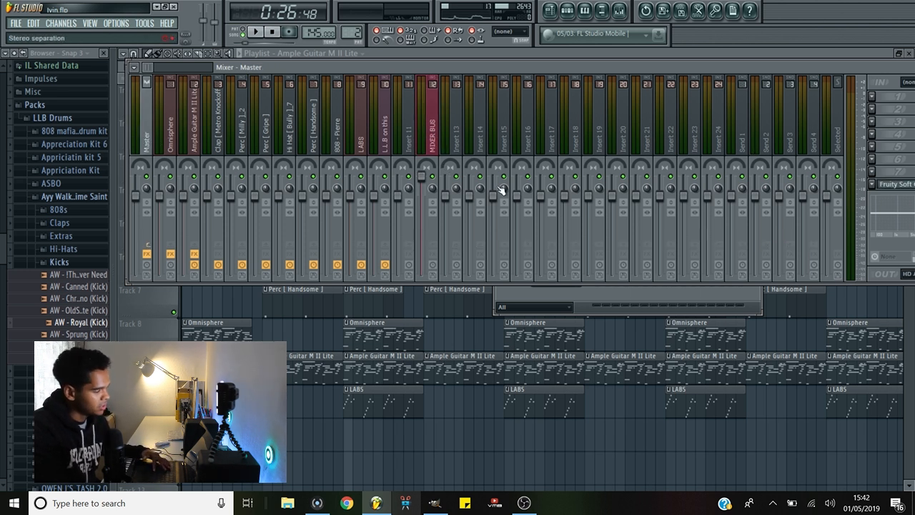
click(255, 31)
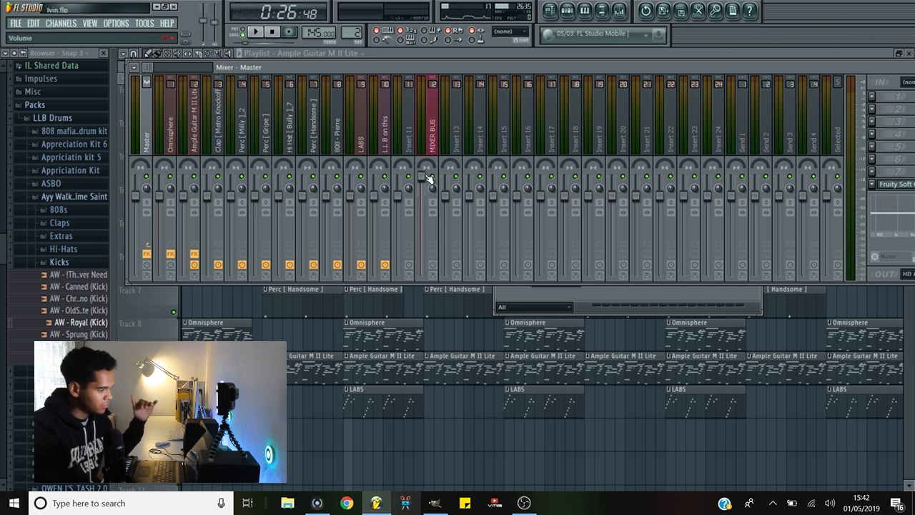
click(432, 115)
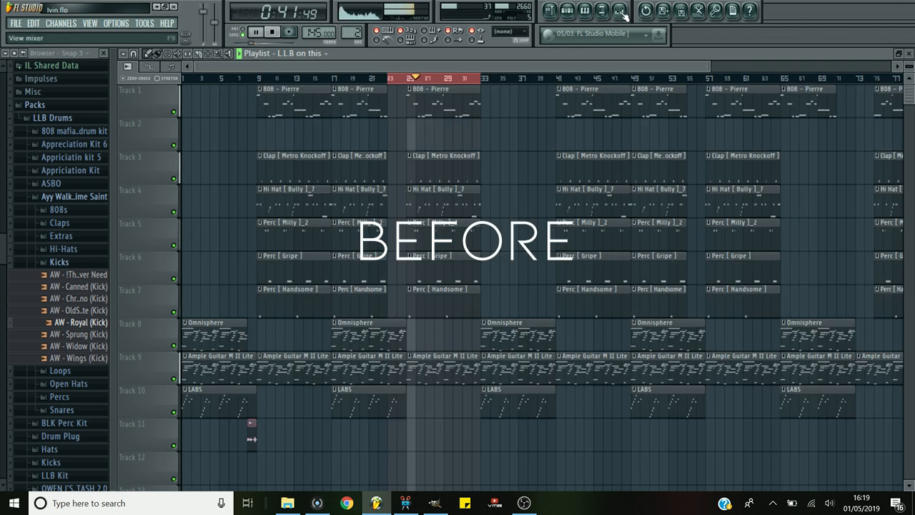
Reopen the Mixer during playback and select MIXER BUS, then Master, to watch their meters
click(602, 10)
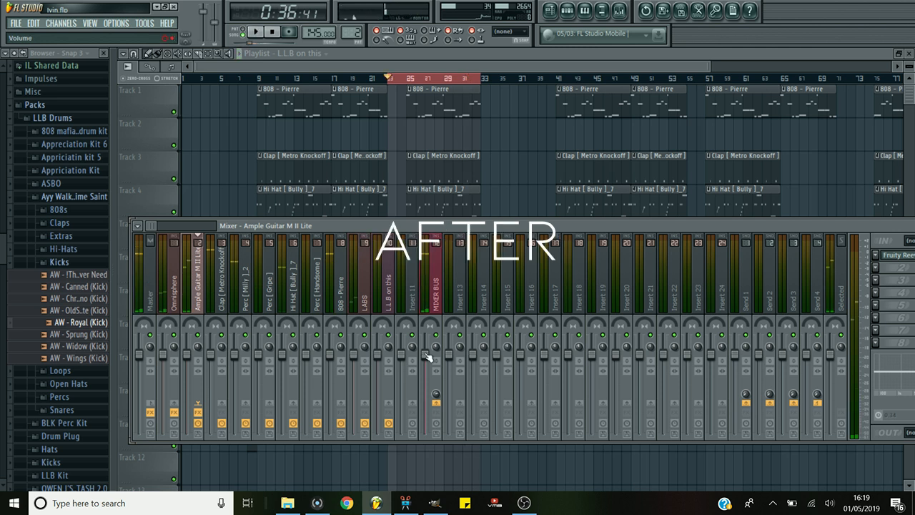
click(434, 279)
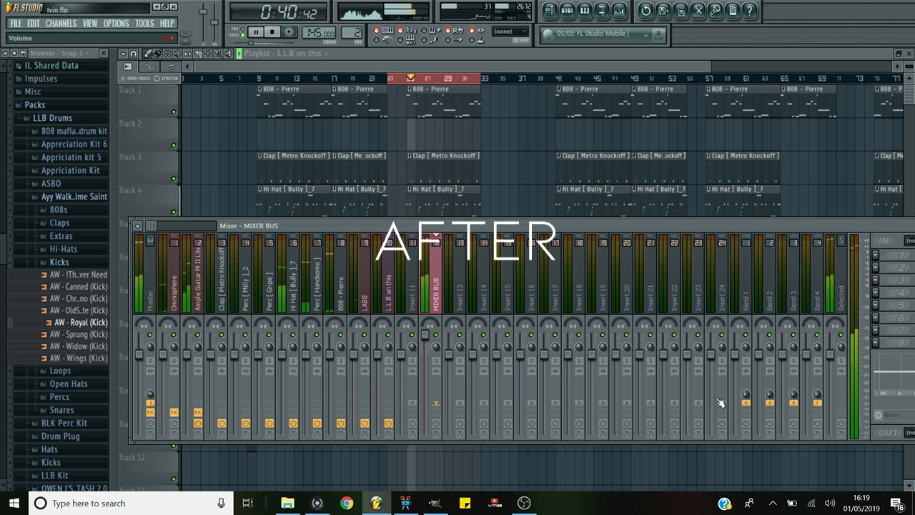
click(150, 279)
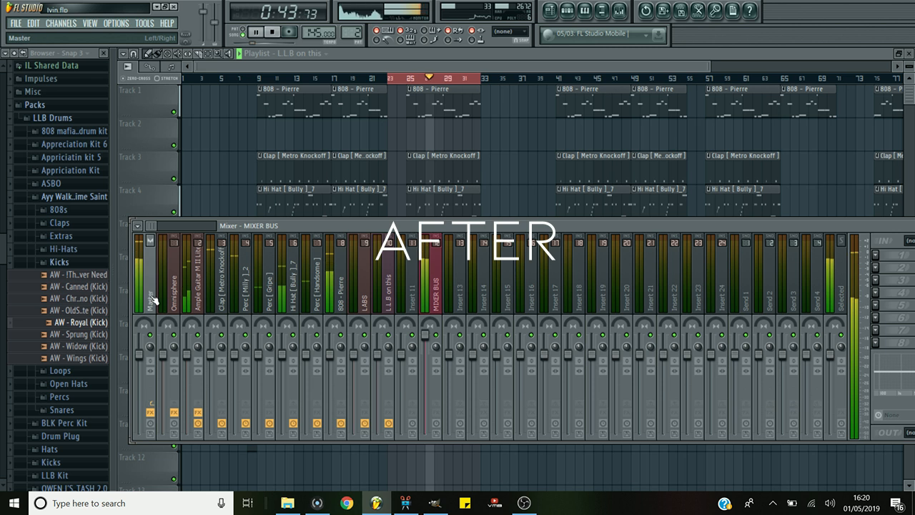